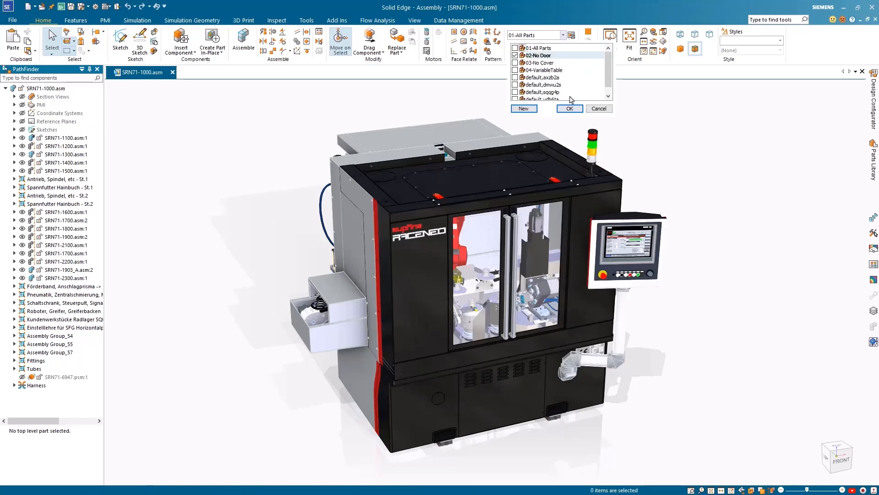
Apply the 02-No Door configuration and open subassembly SRN71-1903_A.asm from PathFinder
{"action": "left_click", "coordinate": [569, 108]}
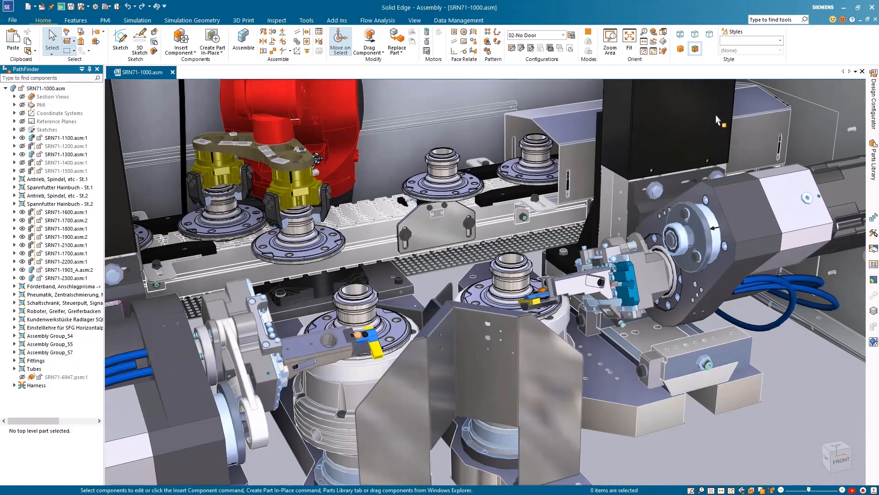
{"action": "left_click", "coordinate": [68, 270]}
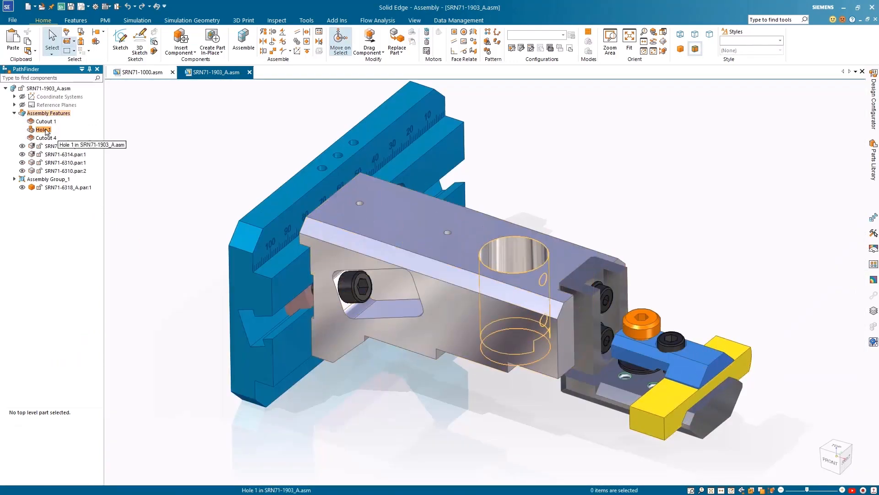
Move Chamfer 5 above Round 3 in Assembly Features and open part SRN71-6317_A.par
{"action": "left_click", "coordinate": [320, 42]}
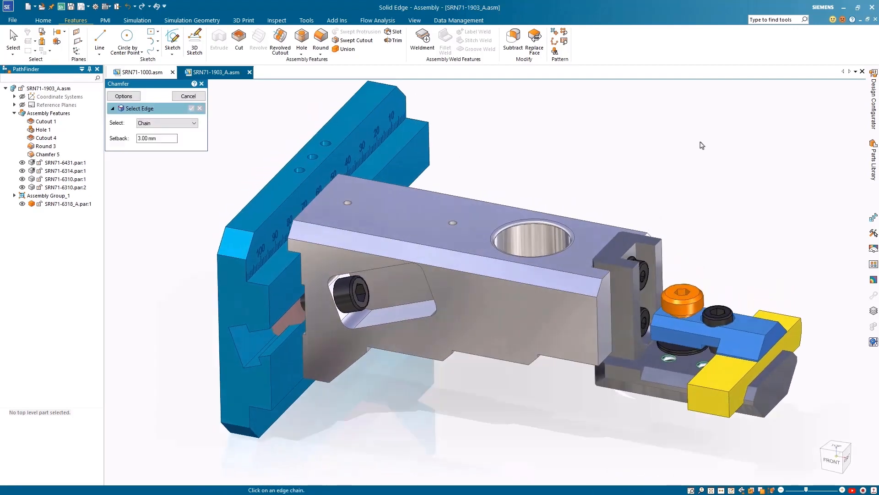
{"action": "left_click", "coordinate": [45, 137]}
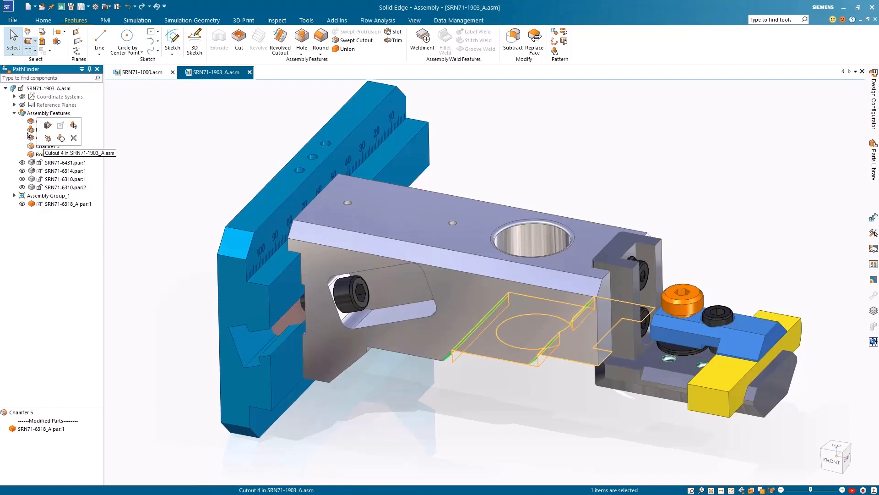
{"action": "left_click", "coordinate": [46, 155]}
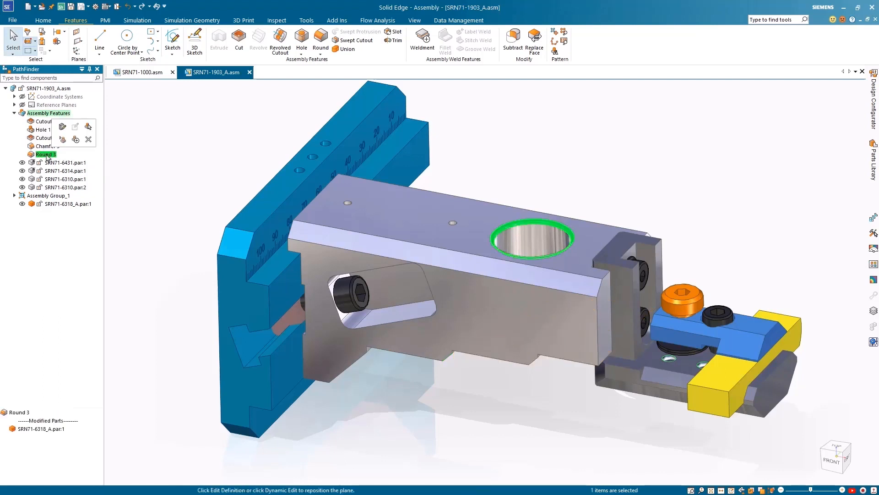
{"action": "left_click", "coordinate": [43, 129]}
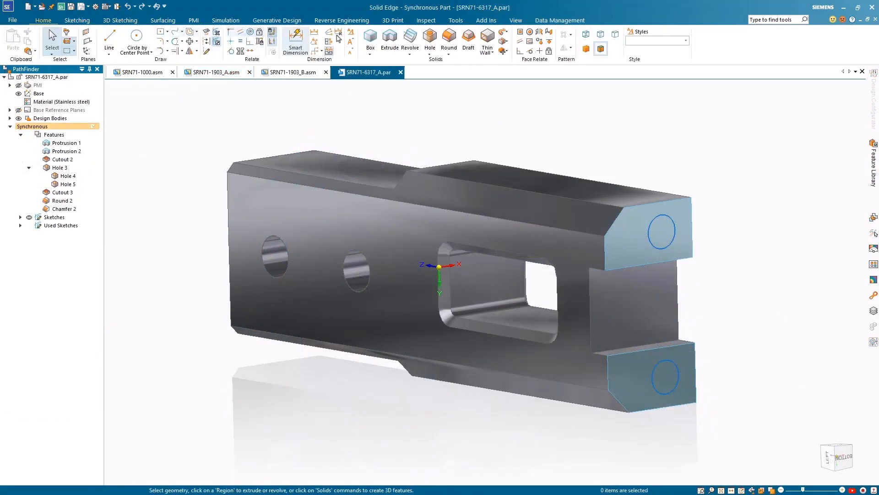
Define M5 ISO metric standard-thread holes, 10 mm deep, threaded to hole extent
{"action": "left_click", "coordinate": [429, 43]}
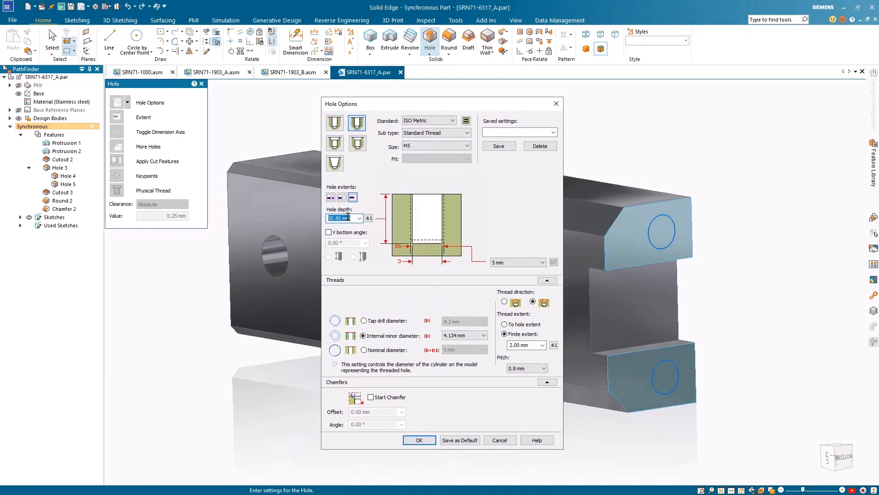
{"action": "left_click", "coordinate": [504, 324]}
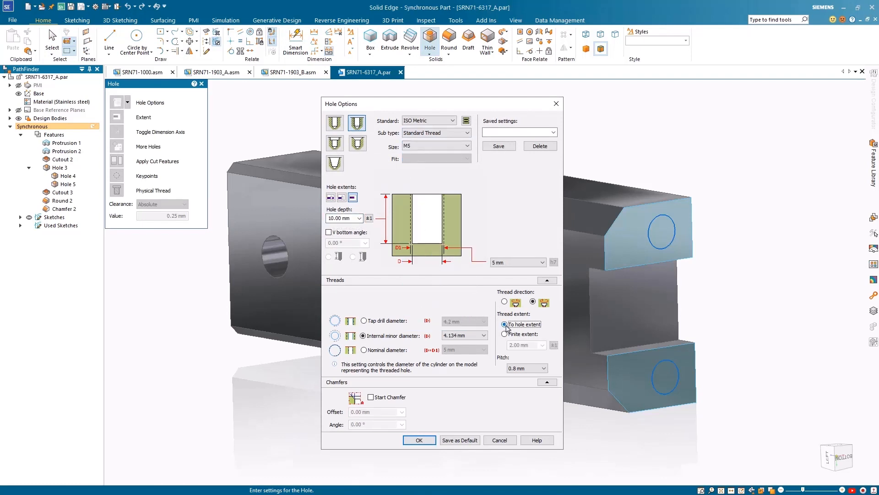
{"action": "left_click", "coordinate": [419, 440]}
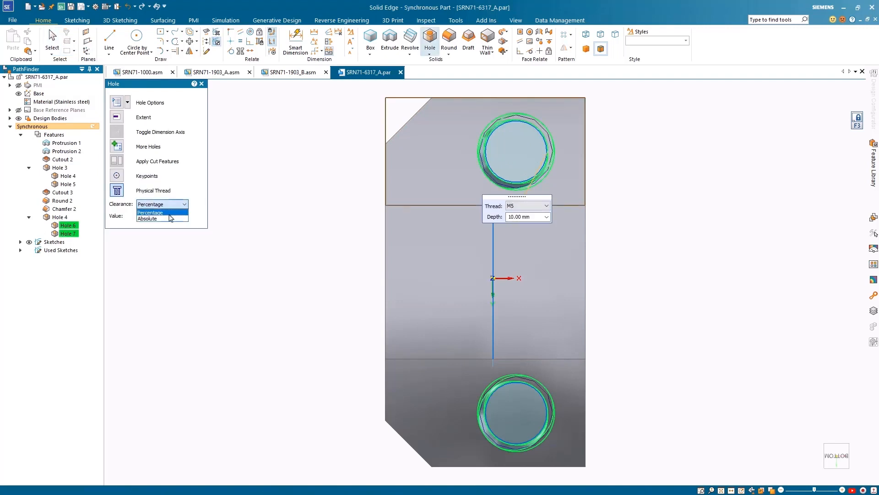
Place both holes on the circular end faces and set Clearance to Absolute
{"action": "left_click", "coordinate": [150, 212]}
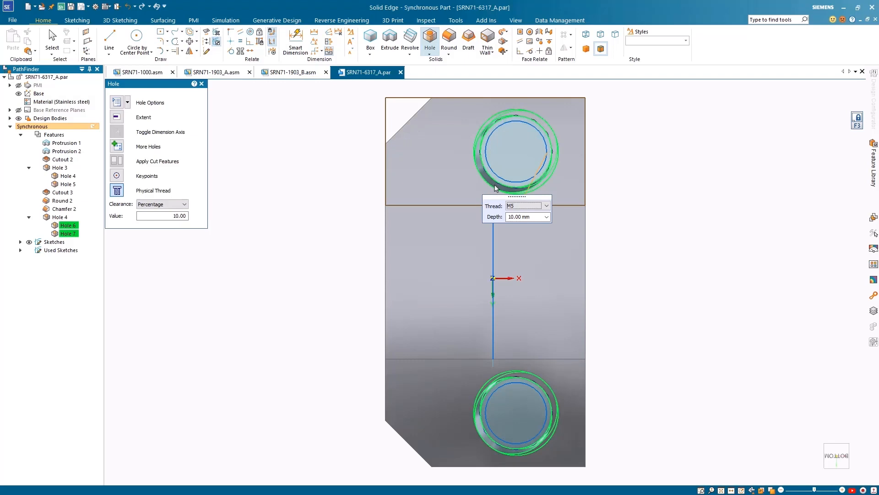
{"action": "left_click", "coordinate": [163, 204]}
{"action": "type", "text": ".25"}
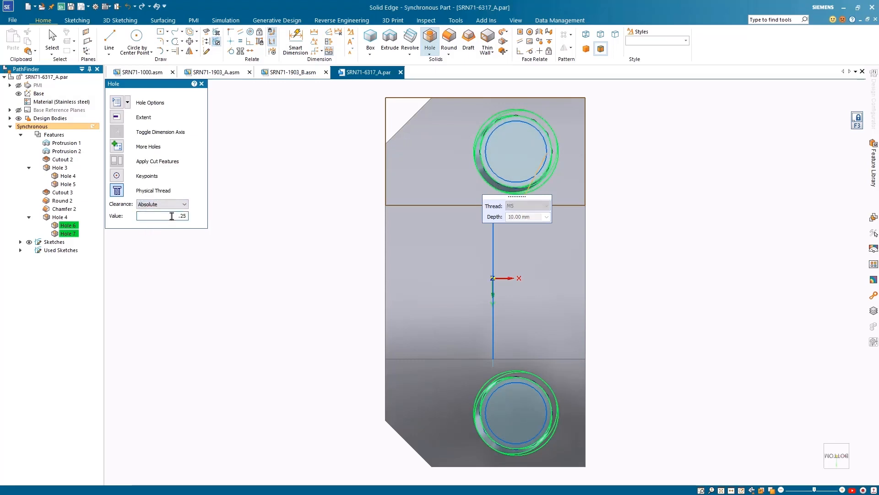
{"action": "left_click", "coordinate": [443, 72]}
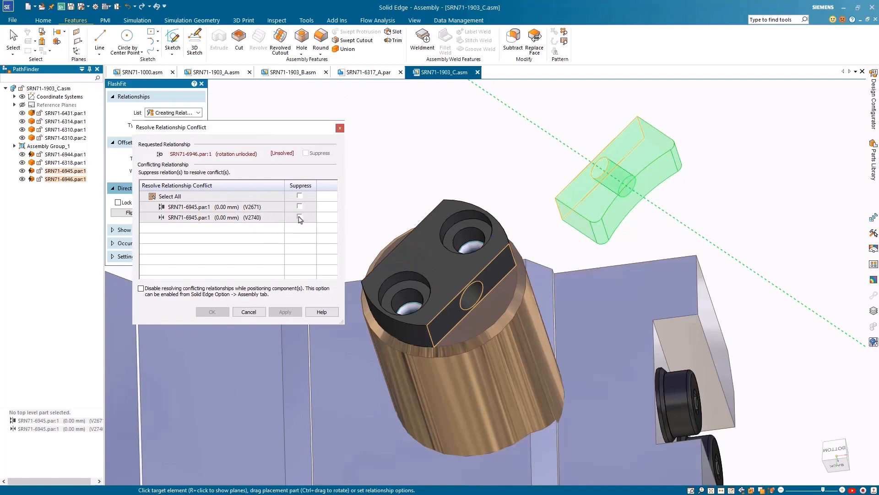
Suppress relationship V2671 instead of V2740 so part SRN71-6946 is fully positioned
{"action": "left_click", "coordinate": [300, 217]}
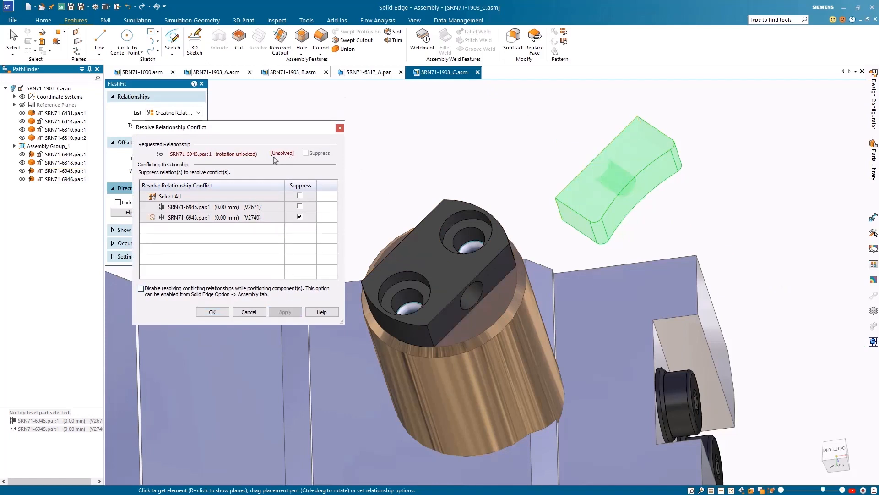
{"action": "left_click", "coordinate": [299, 217]}
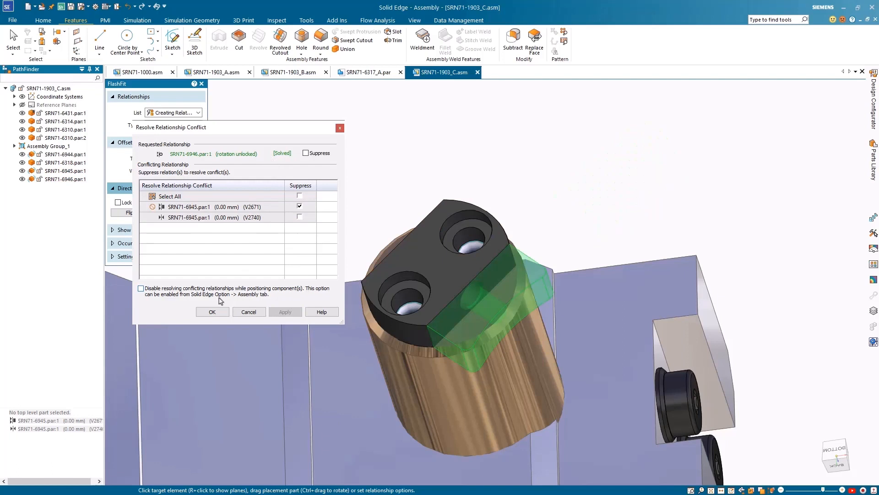
{"action": "left_click", "coordinate": [212, 311]}
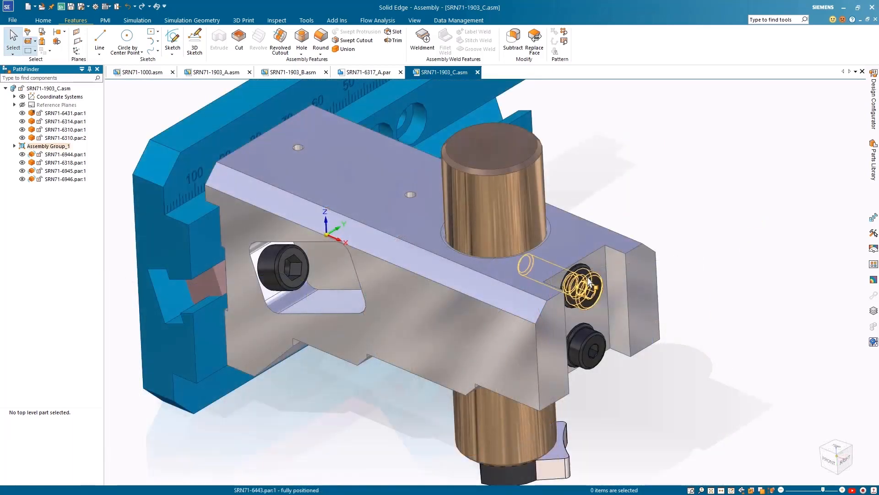
Replace the screw SRN71-6443 with SRN71-6680.par found by searching 6680
{"action": "right_click", "coordinate": [580, 285]}
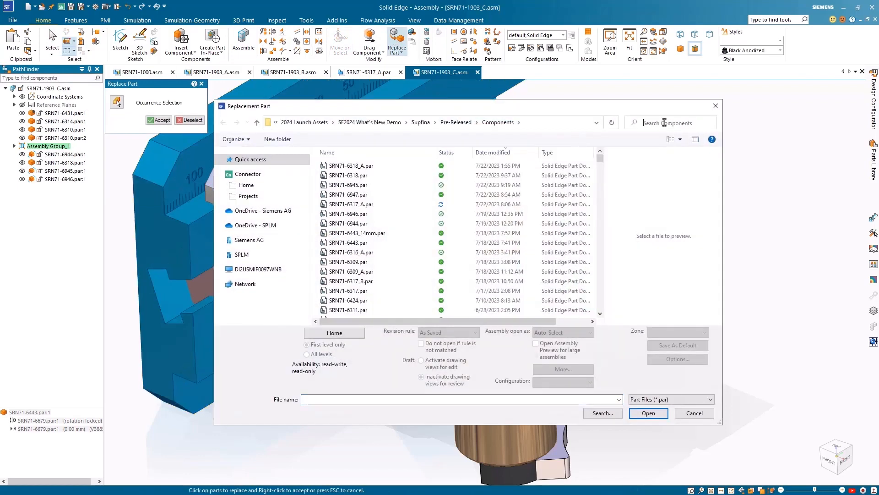
{"action": "type", "text": "6680"}
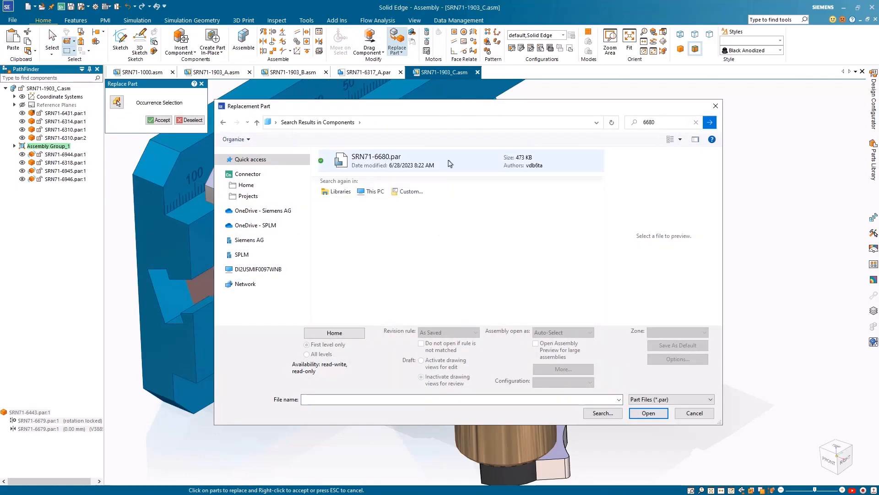
{"action": "left_click", "coordinate": [648, 412]}
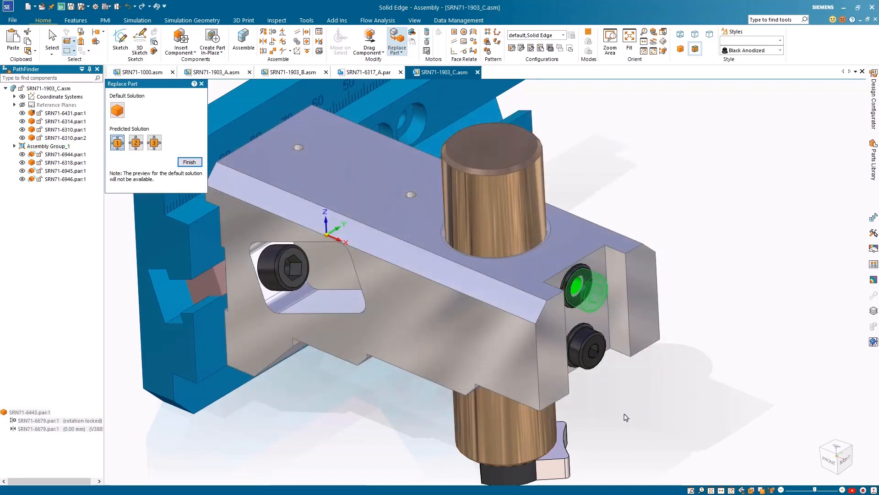
{"action": "left_click", "coordinate": [135, 142]}
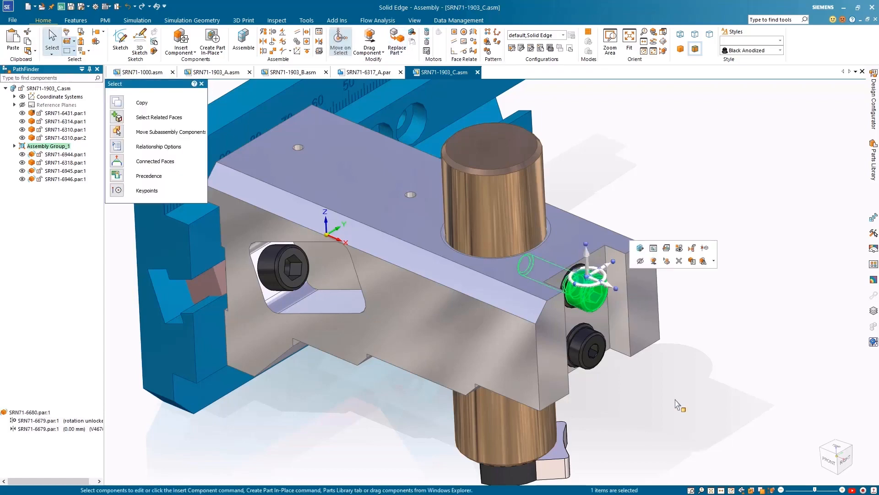
Return to SRN71-1000.asm and show its variable table with the Named by filter list
{"action": "left_click", "coordinate": [140, 72]}
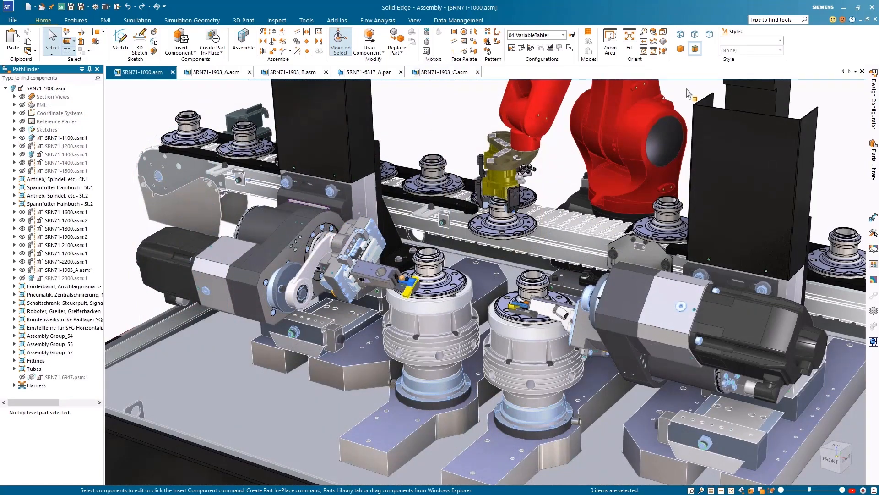
{"action": "left_click", "coordinate": [306, 20]}
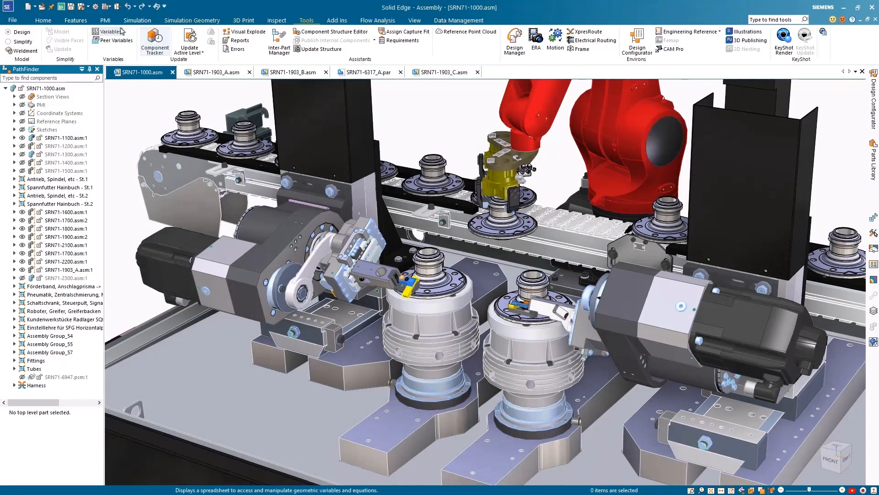
{"action": "left_click", "coordinate": [111, 32]}
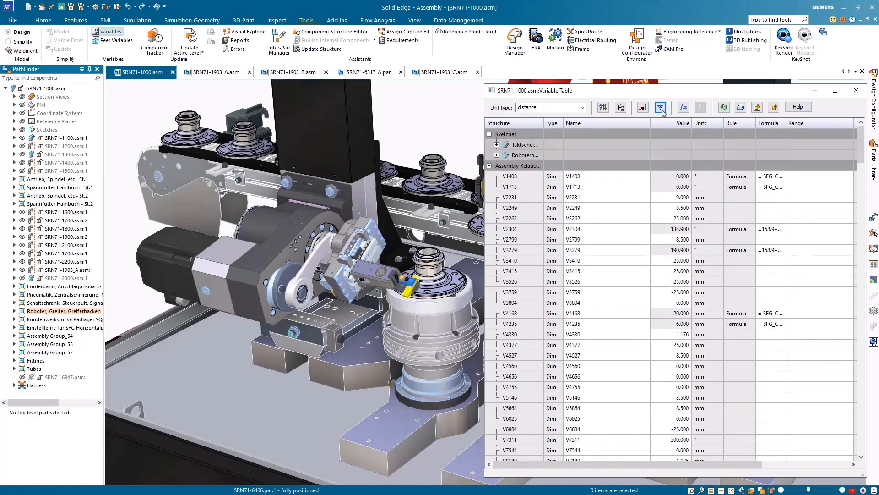
{"action": "left_click", "coordinate": [661, 107]}
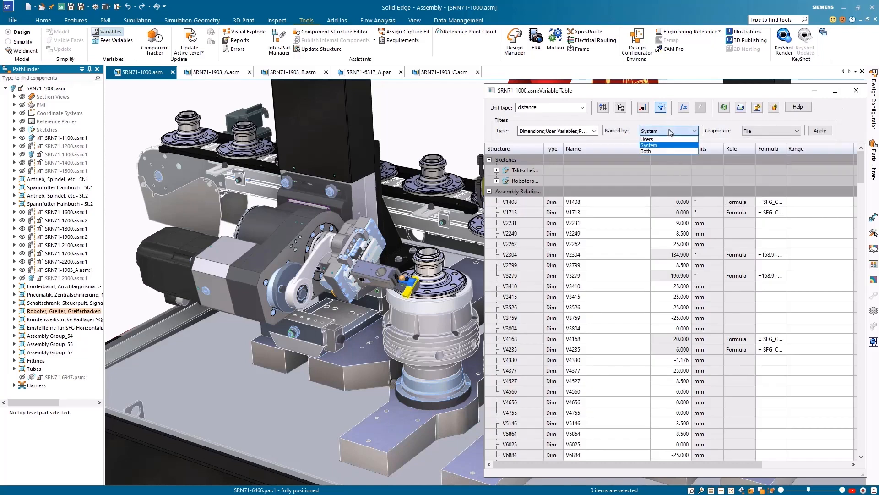
{"action": "mouse_move", "coordinate": [665, 152]}
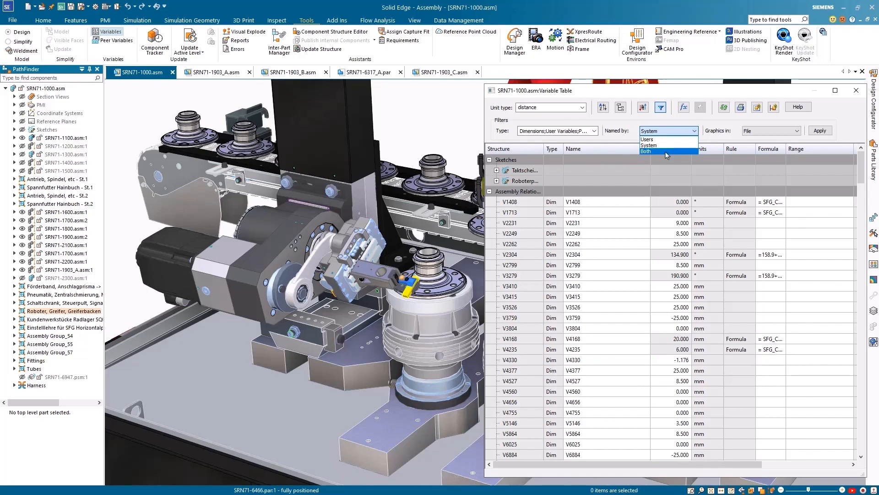
{"action": "left_click", "coordinate": [646, 139]}
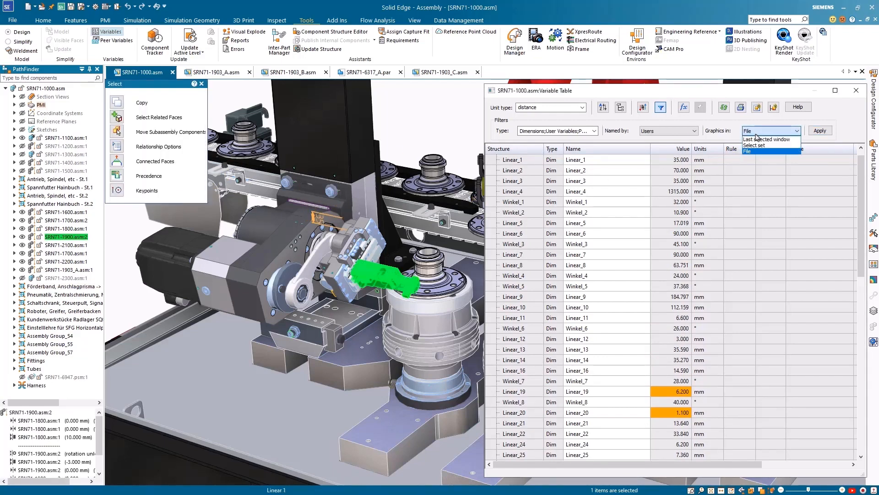
Filter to user-named select-set variables and set SFG_Circular_Left_Swivel_Angle to 10°
{"action": "left_click", "coordinate": [757, 145]}
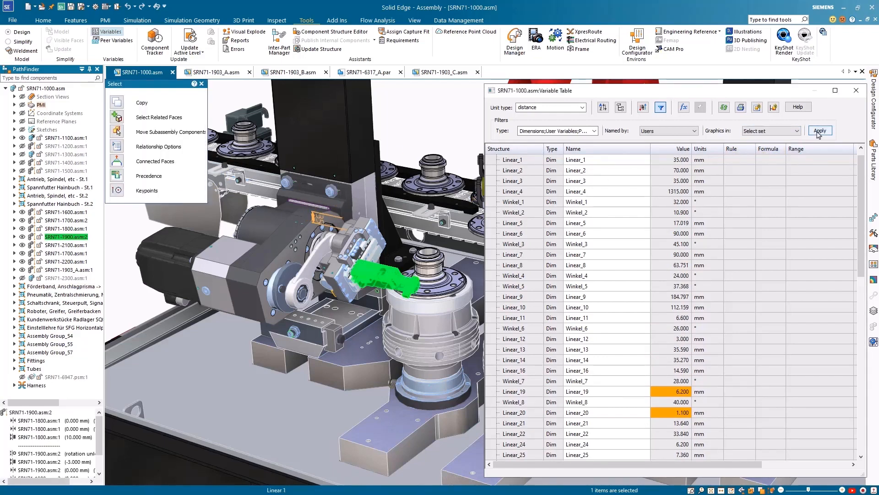
{"action": "left_click", "coordinate": [819, 131]}
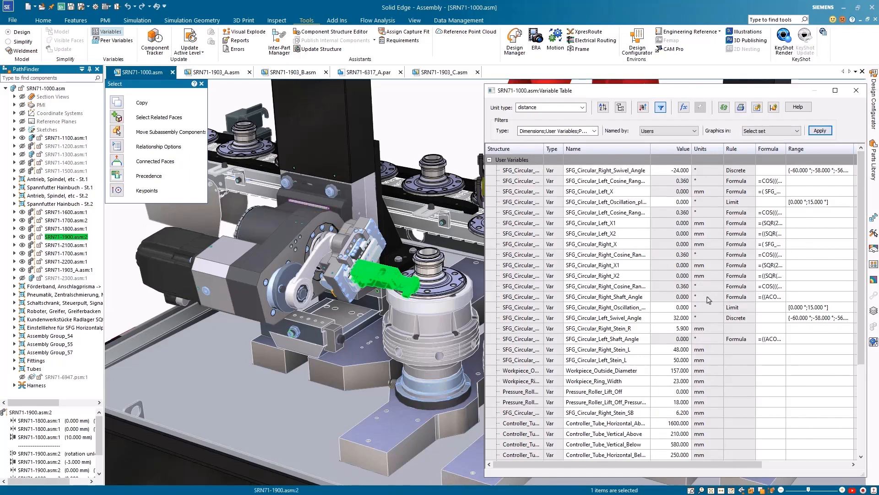
{"action": "left_click", "coordinate": [673, 317]}
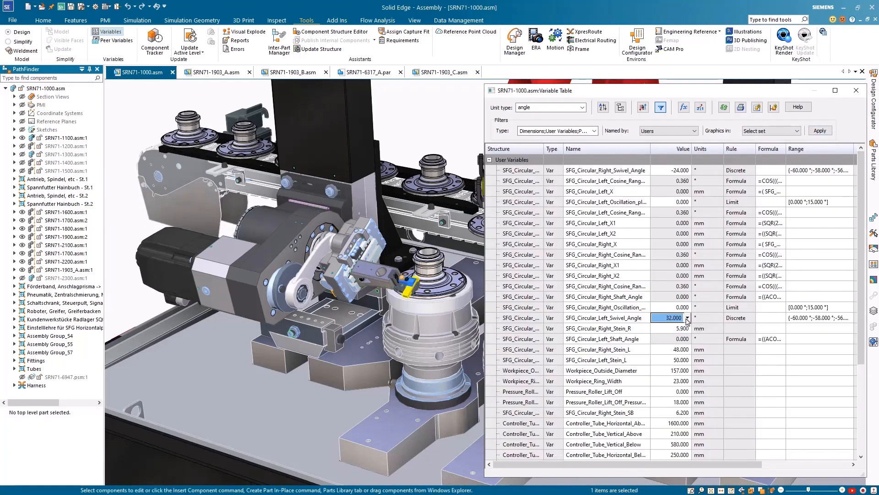
{"action": "type", "text": "10.000"}
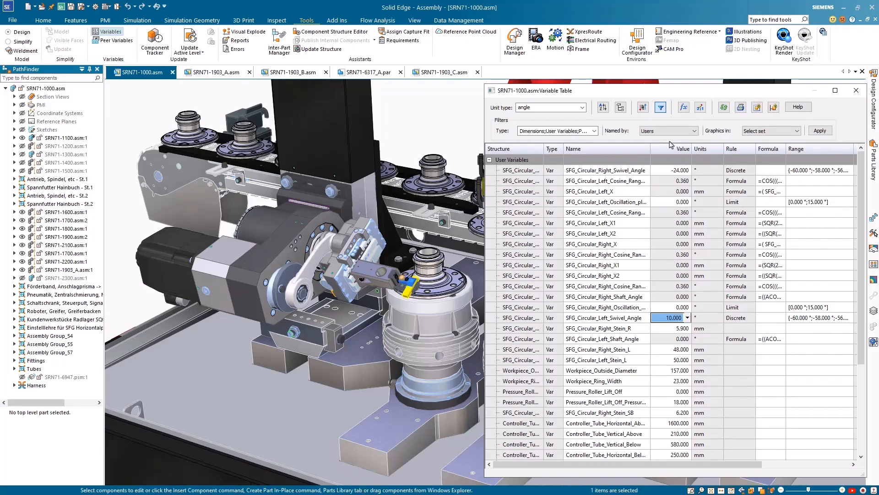